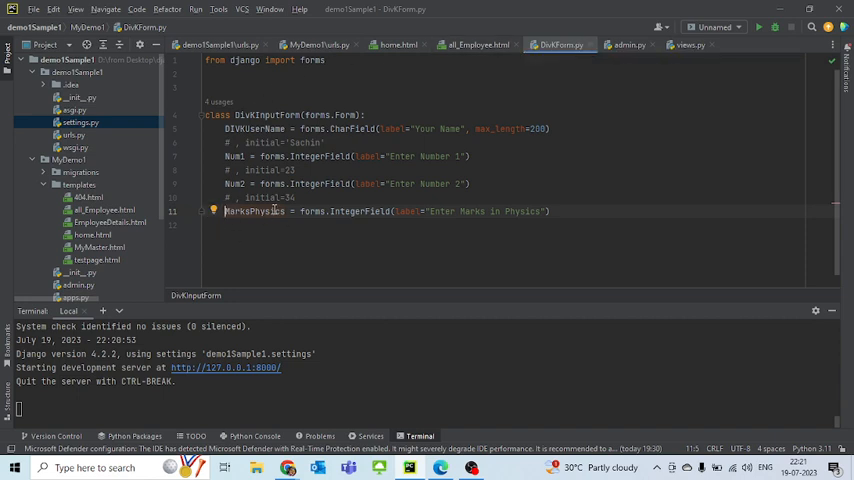
Step: Inspect the MarksPhysics form field and the view's marksinphysics variable from cleaned_data
{"action": "left_click", "coordinate": [690, 44]}
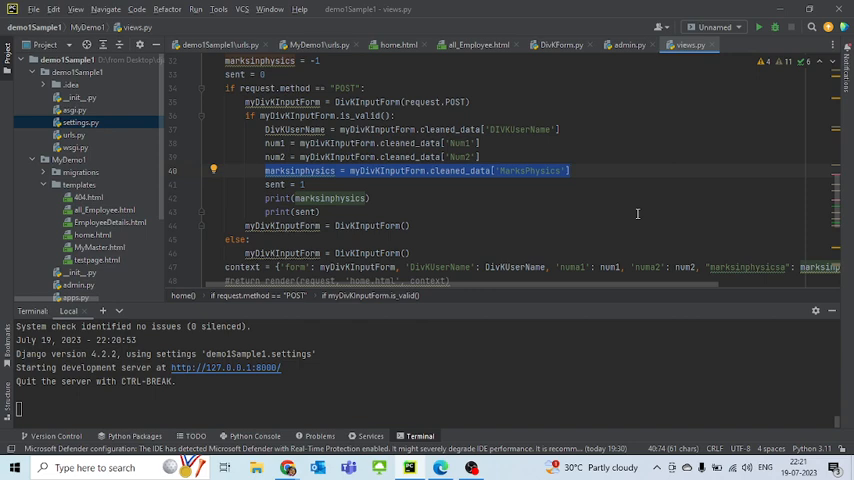
{"action": "double_click", "coordinate": [298, 170]}
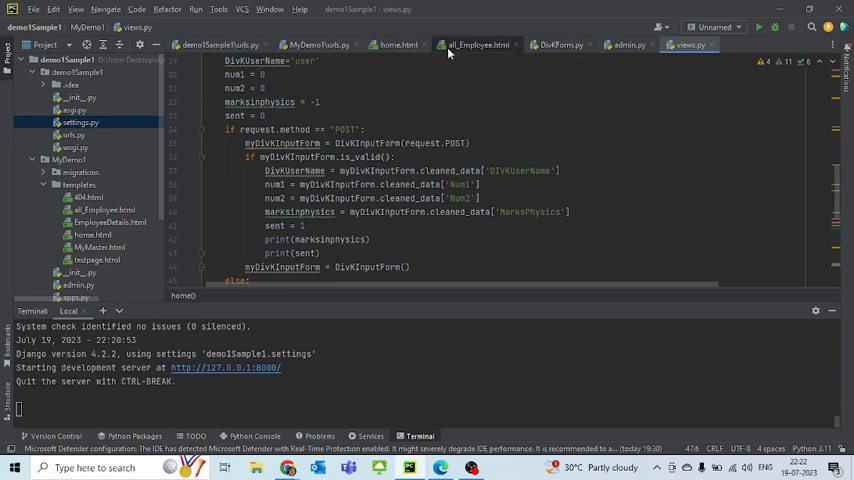
Step: Edit home.html grading: >100 out of range, >=75 Distinction, >=60 First, >=50 Second, >=33 Passed, else Failed
{"action": "left_click", "coordinate": [398, 44]}
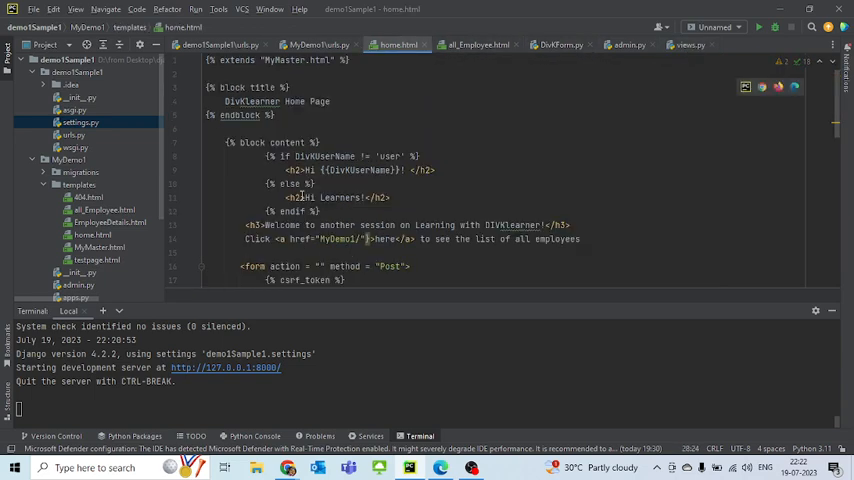
{"action": "scroll", "scroll_direction": "down", "scroll_amount": 3}
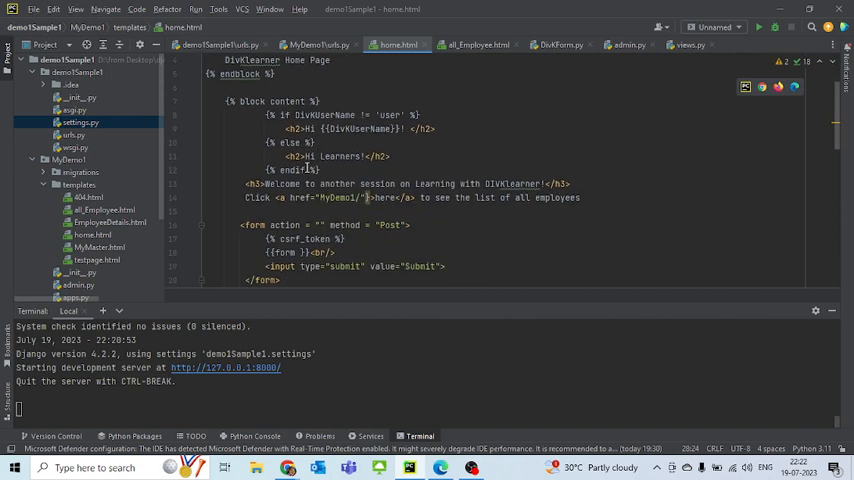
{"action": "left_click_drag", "start_coordinate": [270, 114], "coordinate": [323, 169]}
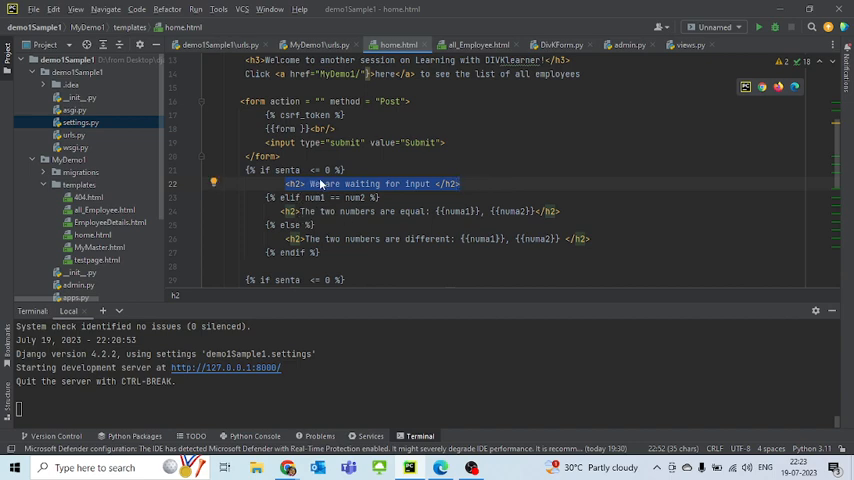
{"action": "scroll", "scroll_direction": "down", "scroll_amount": 3}
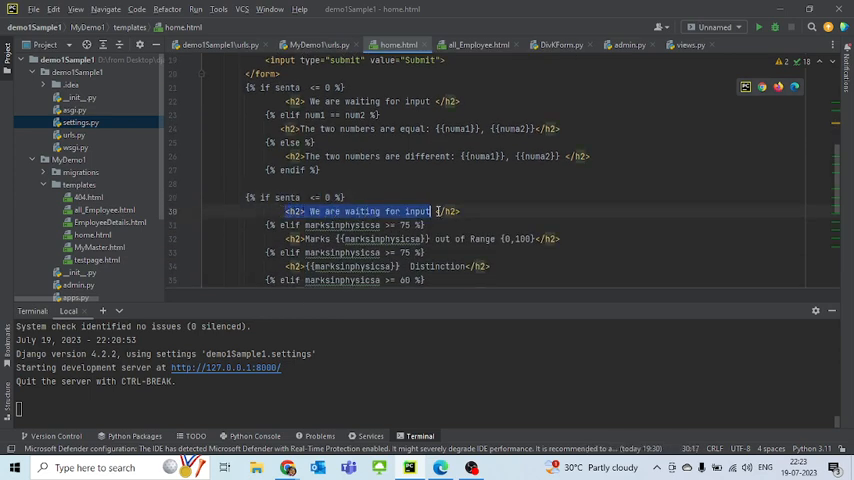
{"action": "left_click", "coordinate": [488, 211]}
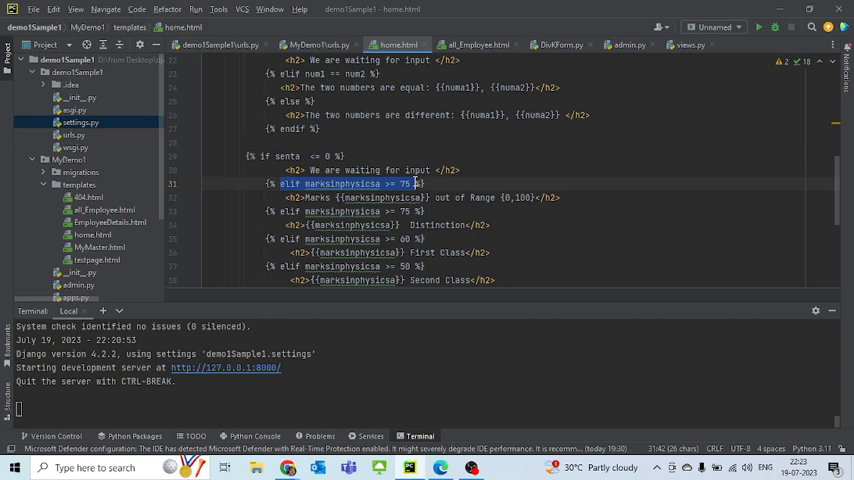
{"action": "mouse_move", "coordinate": [600, 228]}
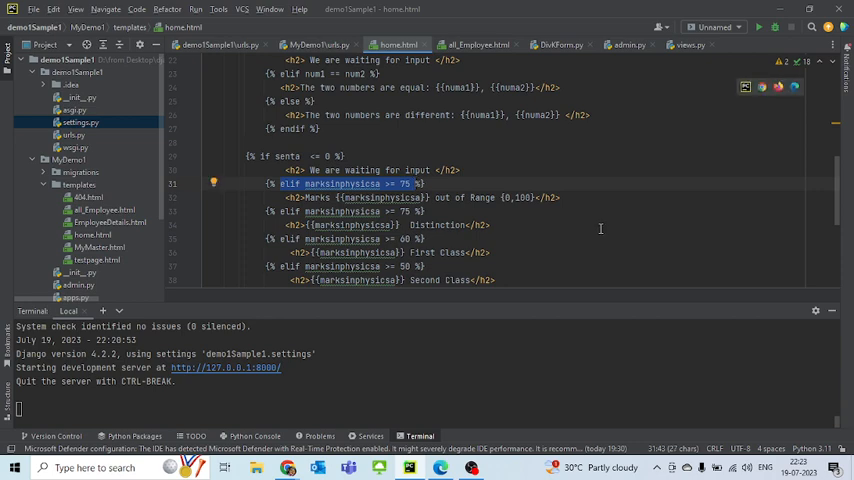
{"action": "mouse_move", "coordinate": [597, 228]}
{"action": "type", "text": "<h2>{{marksinphysicsa}} Passed</h2>"}
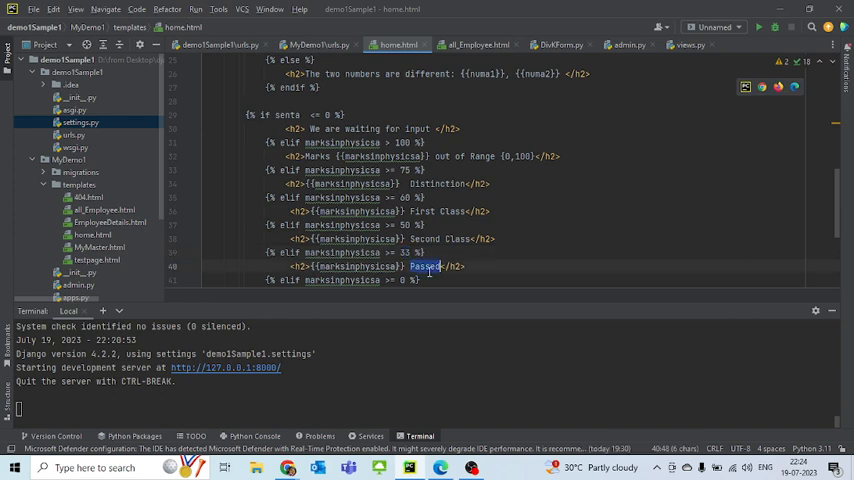
{"action": "scroll", "scroll_direction": "down", "scroll_amount": 3}
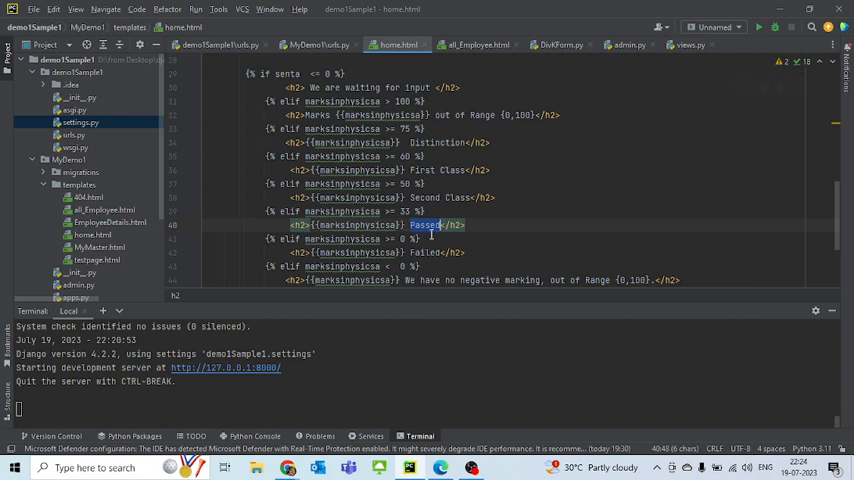
{"action": "mouse_move", "coordinate": [421, 318]}
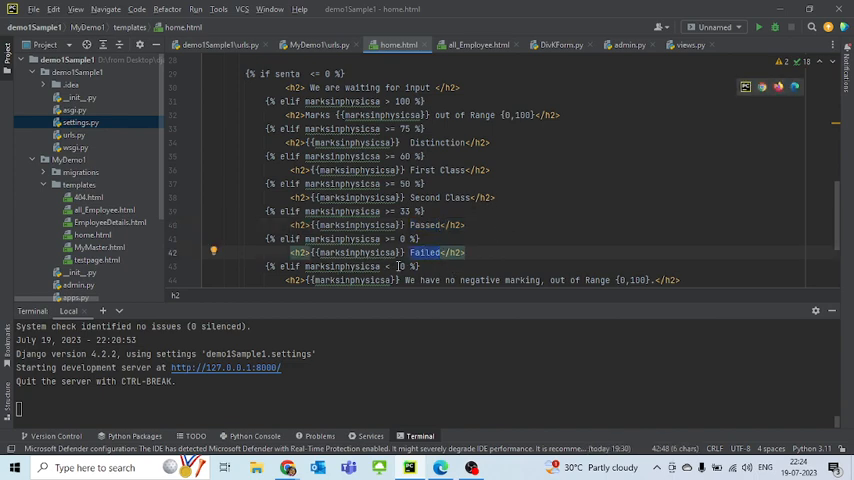
{"action": "scroll", "scroll_direction": "down", "scroll_amount": 3}
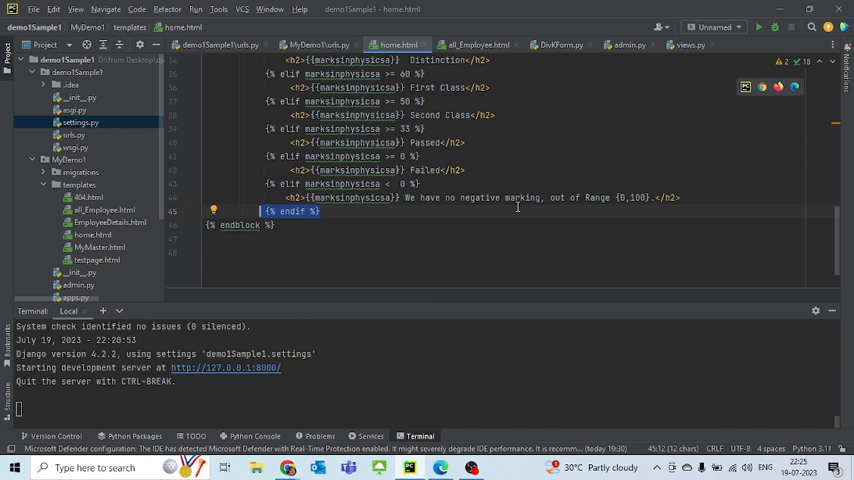
Step: Submit the form for Sachin with marks 23, 27 and physics 69, getting First Class
{"action": "scroll", "scroll_direction": "up", "scroll_amount": 3}
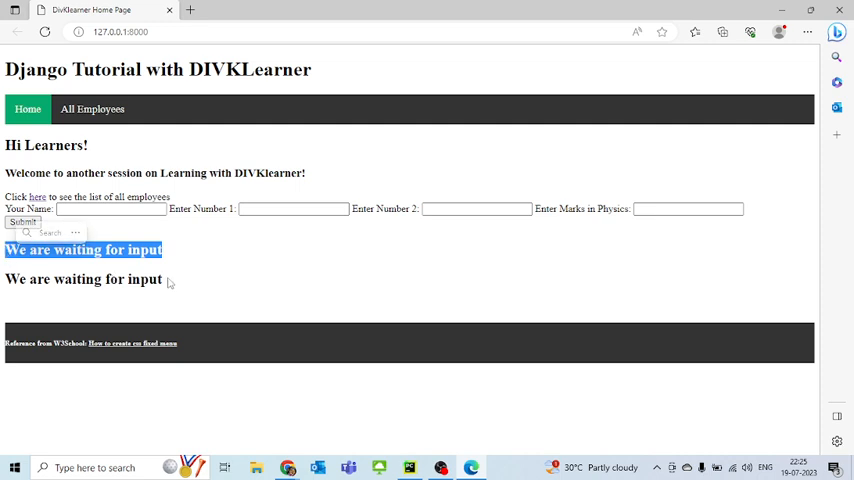
{"action": "left_click", "coordinate": [111, 208]}
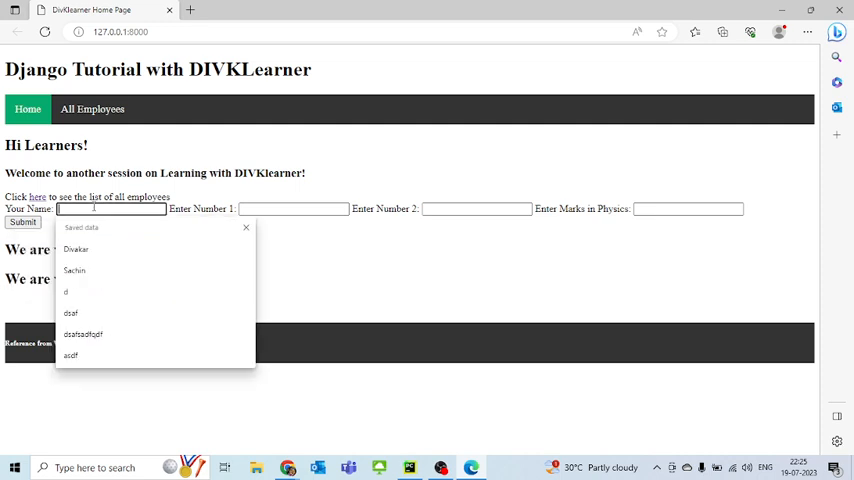
{"action": "left_click", "coordinate": [74, 270]}
{"action": "type", "text": "27"}
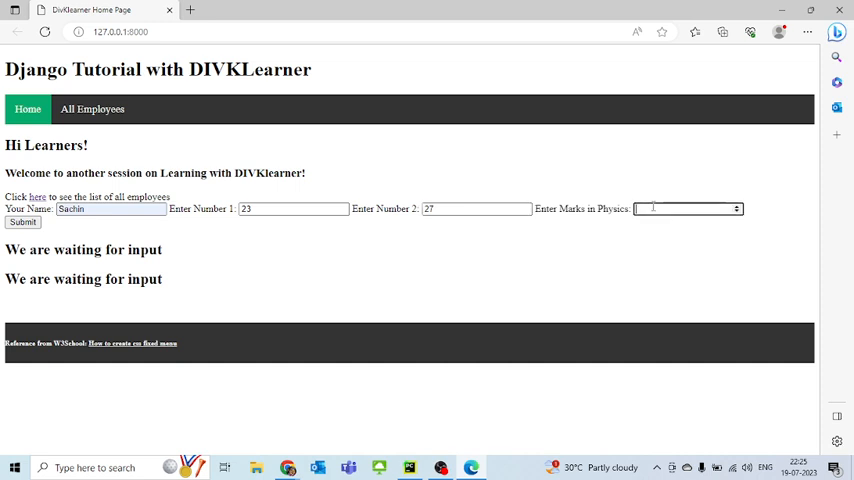
{"action": "type", "text": "6"}
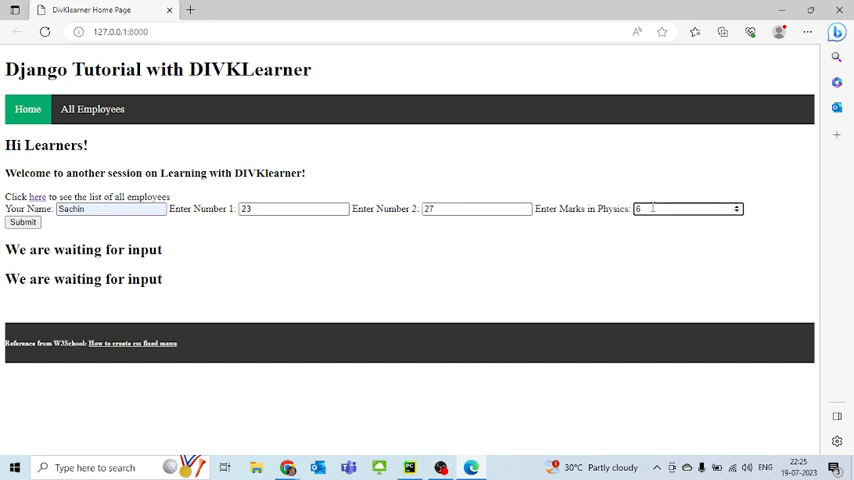
{"action": "type", "text": "9"}
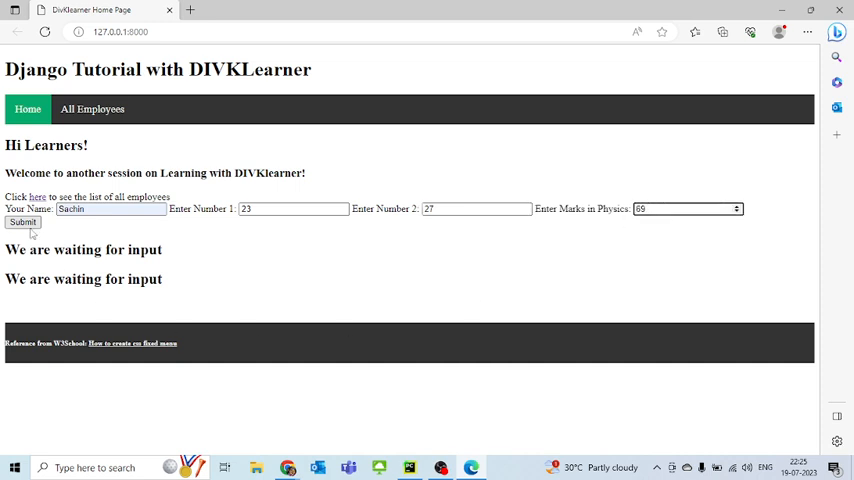
{"action": "left_click", "coordinate": [22, 222]}
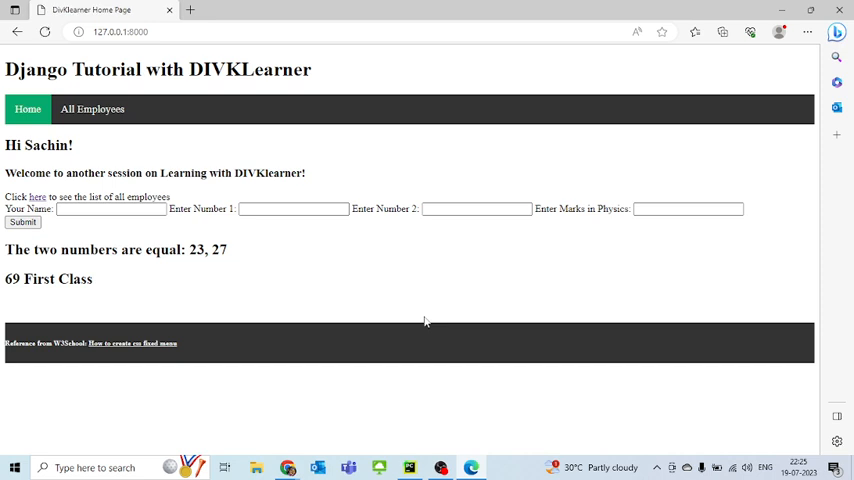
{"action": "mouse_move", "coordinate": [625, 210]}
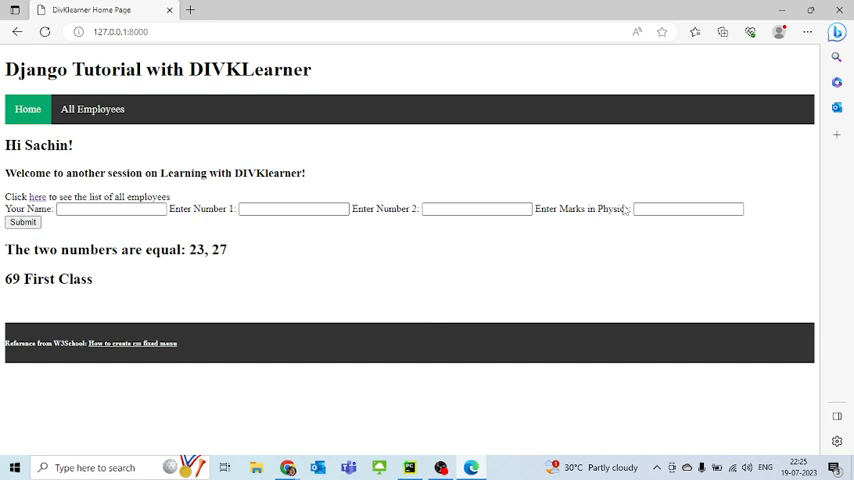
{"action": "left_click", "coordinate": [687, 208]}
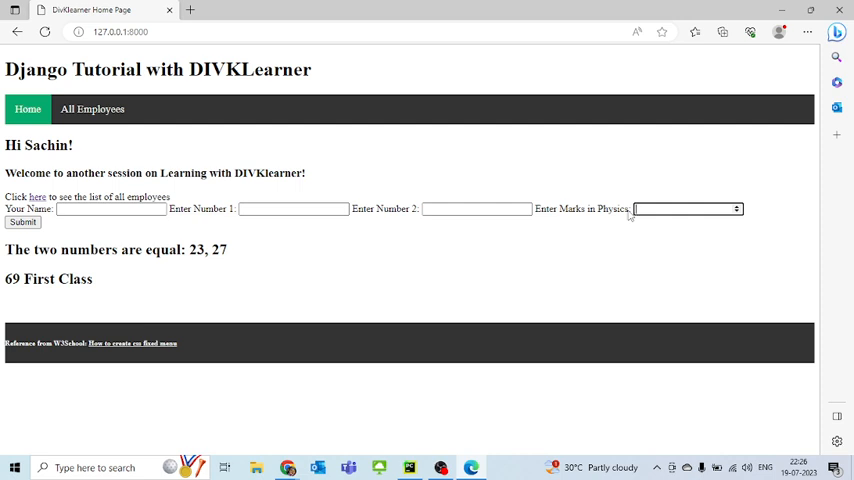
{"action": "mouse_move", "coordinate": [550, 223]}
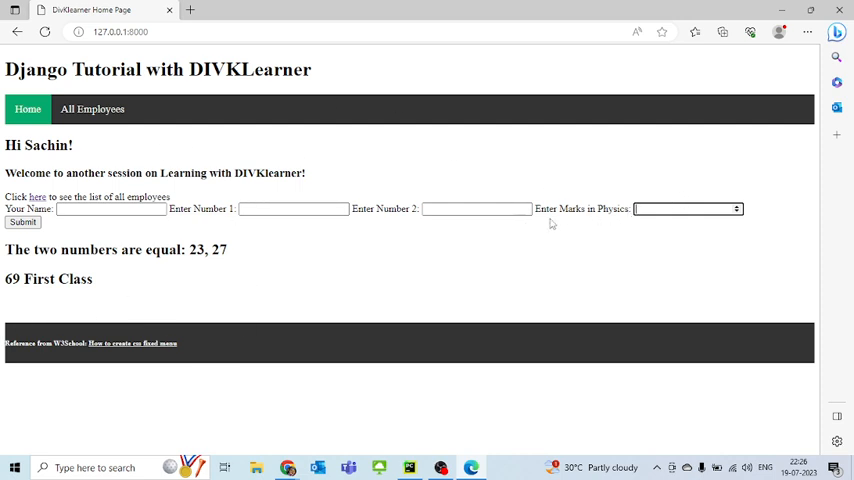
{"action": "left_click", "coordinate": [22, 221]}
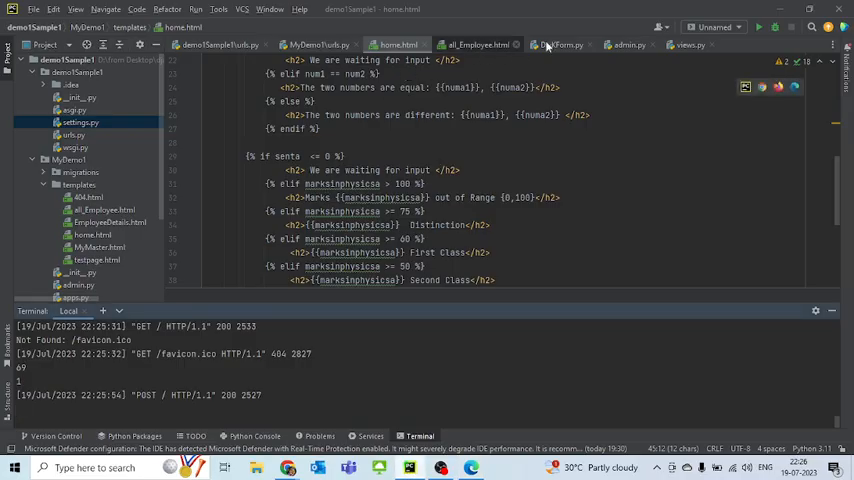
Step: Give DivKForm.py fields initial values 'Sachin', 23 and 34, then rerun runserver
{"action": "left_click", "coordinate": [560, 44]}
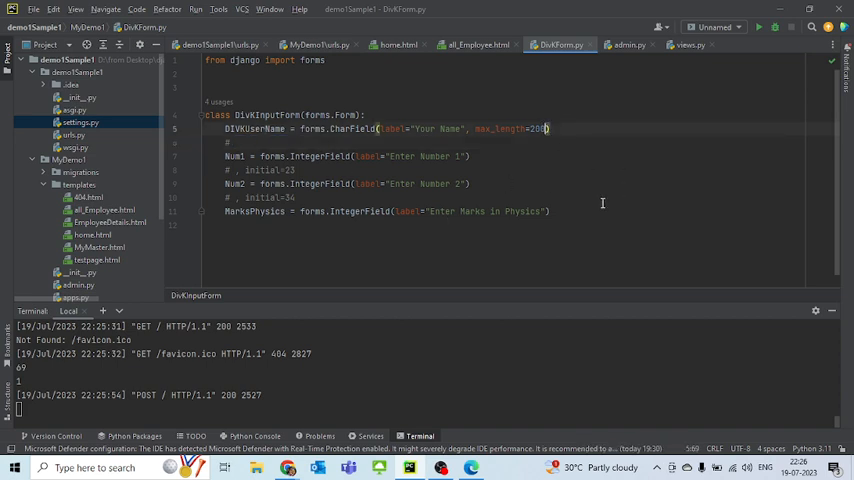
{"action": "type", "text": ", initial='Sachin'"}
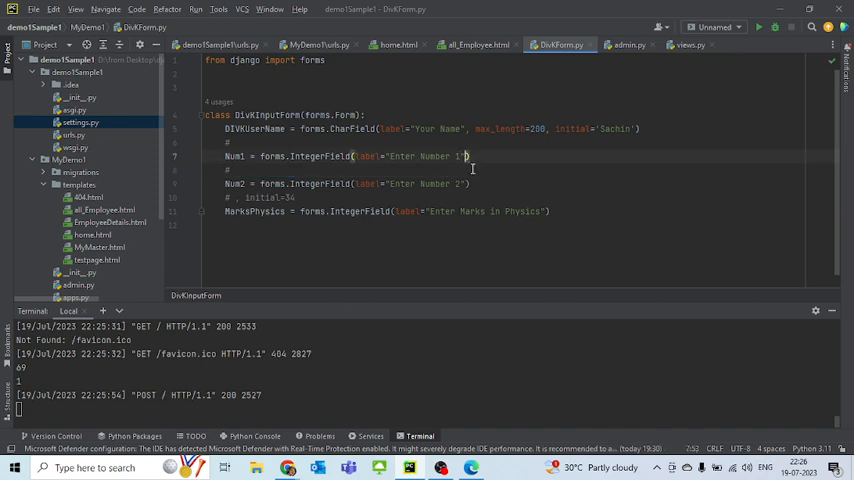
{"action": "type", "text": ", initial=23"}
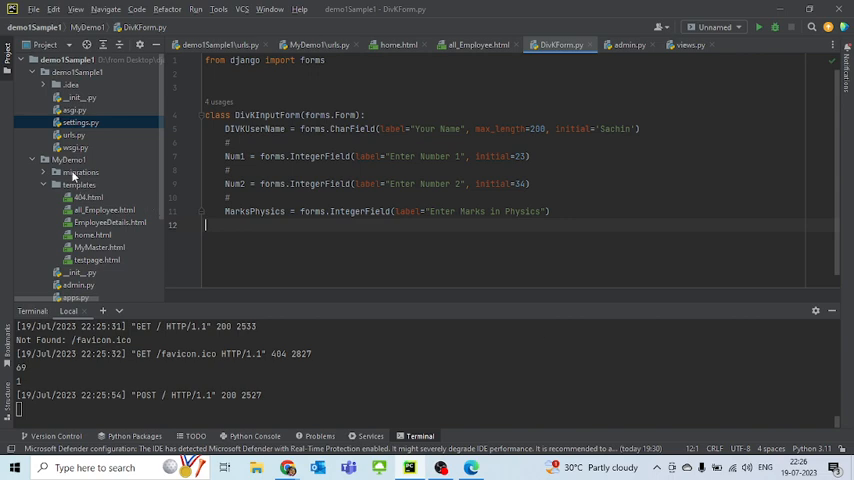
{"action": "left_click", "coordinate": [35, 9]}
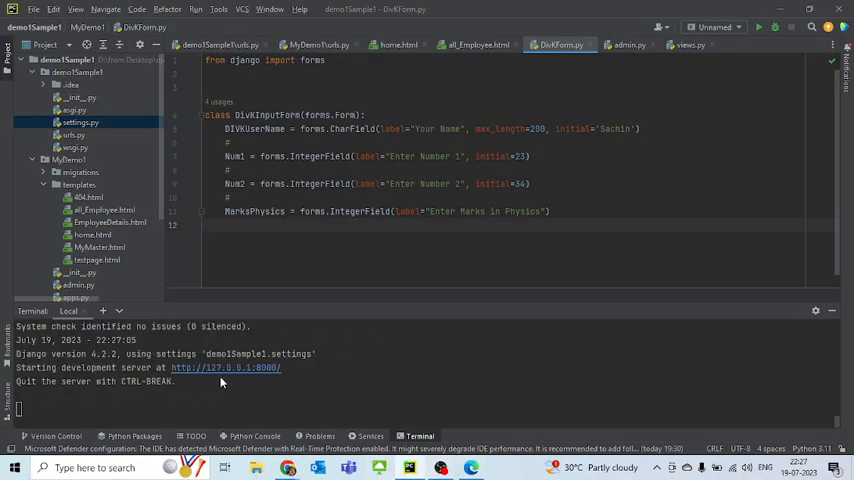
{"action": "mouse_move", "coordinate": [175, 386]}
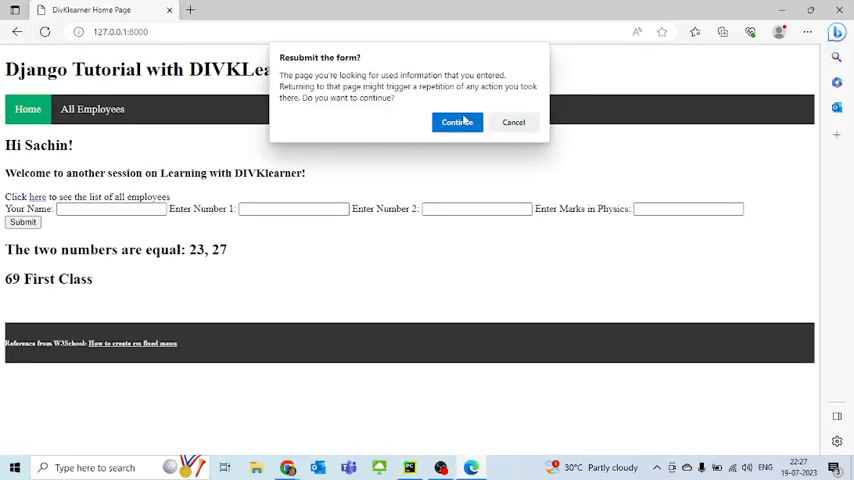
Step: Refresh the home page in Edge and continue resubmitting the form
{"action": "left_click", "coordinate": [457, 122]}
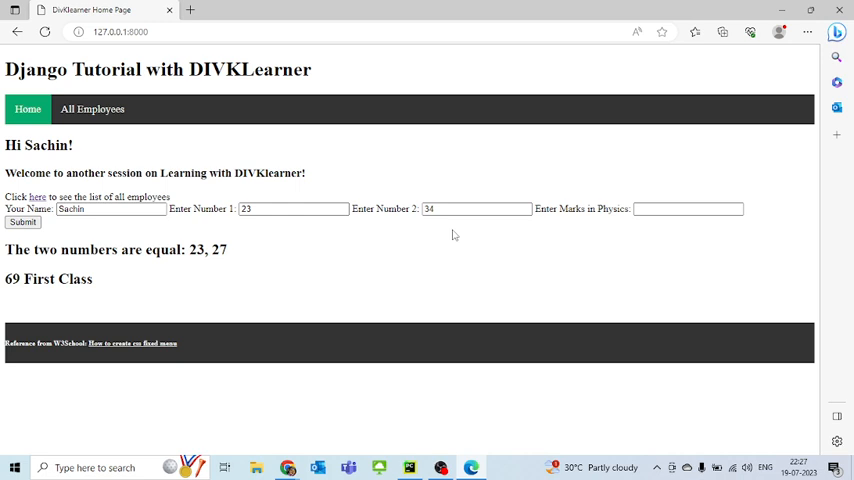
Step: Submit physics marks 102, 76, 75 and 60, checking out-of-range, Distinction and First Class
{"action": "left_click", "coordinate": [687, 208]}
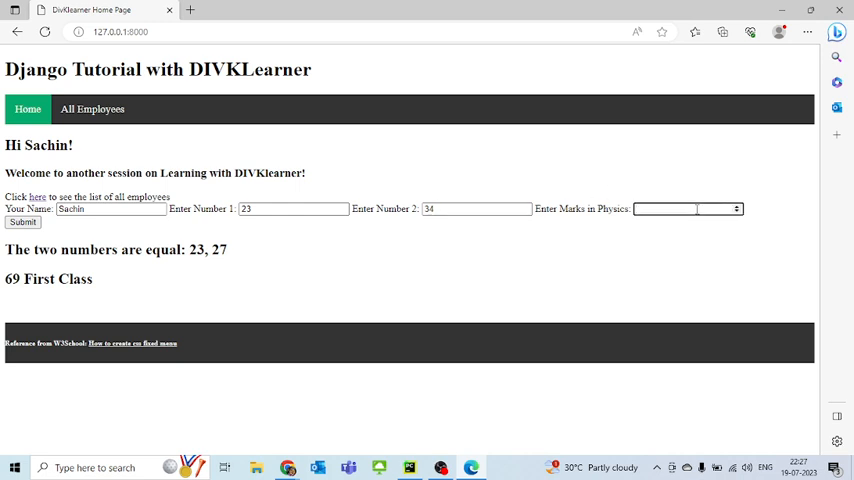
{"action": "type", "text": "102"}
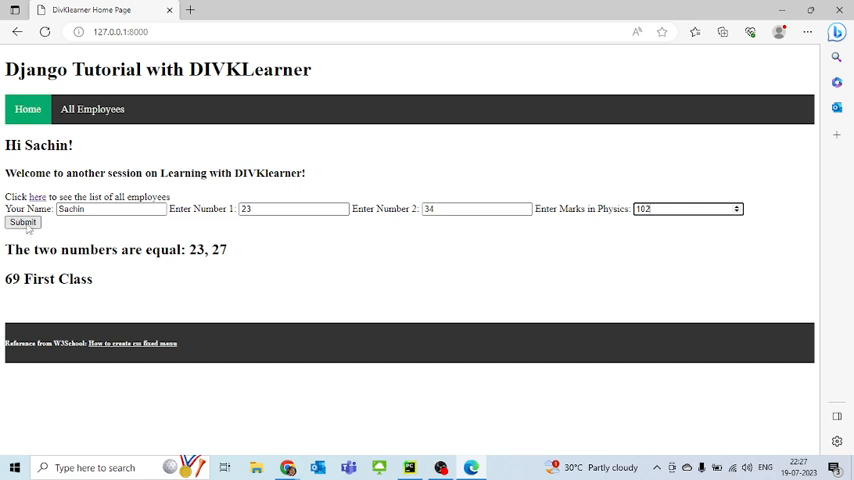
{"action": "left_click", "coordinate": [22, 222]}
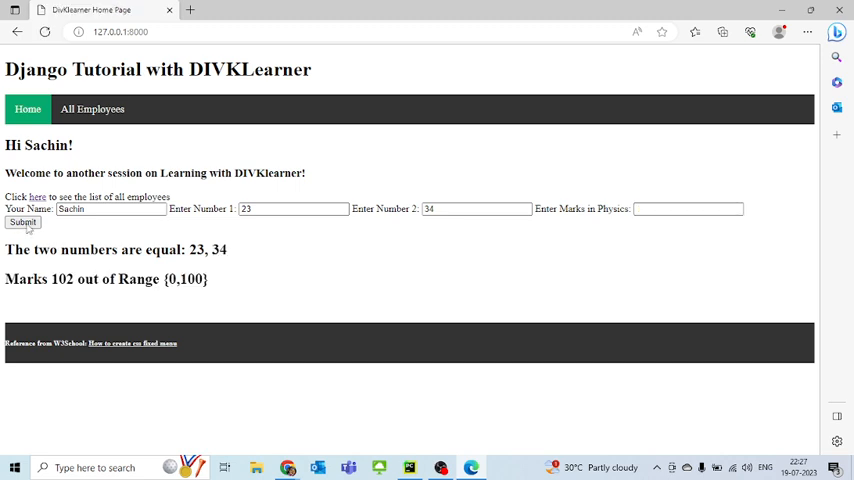
{"action": "left_click", "coordinate": [687, 209]}
{"action": "type", "text": "7"}
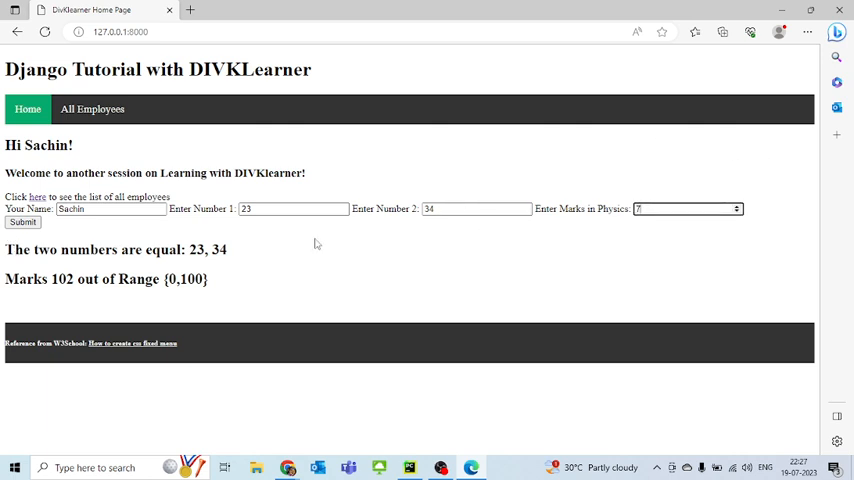
{"action": "type", "text": "6"}
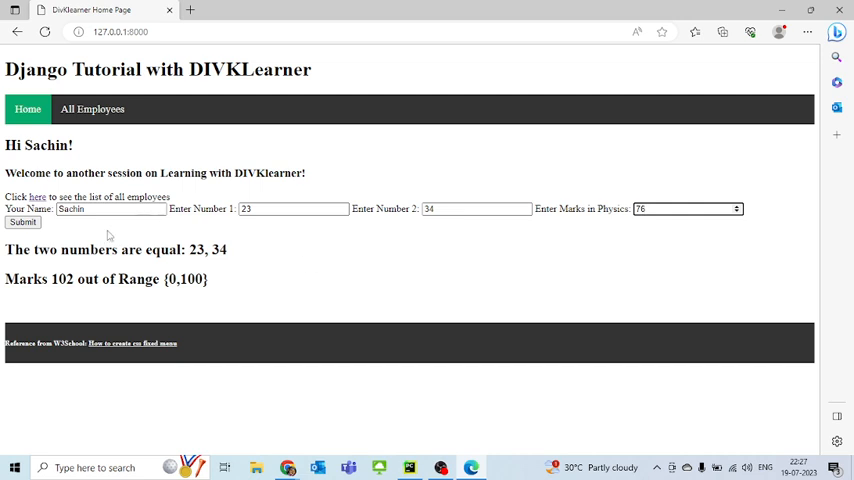
{"action": "left_click", "coordinate": [22, 221]}
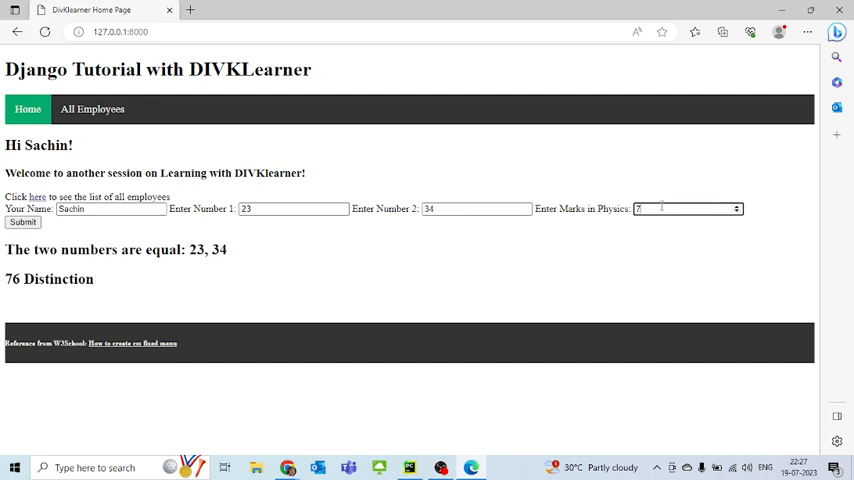
{"action": "type", "text": "5"}
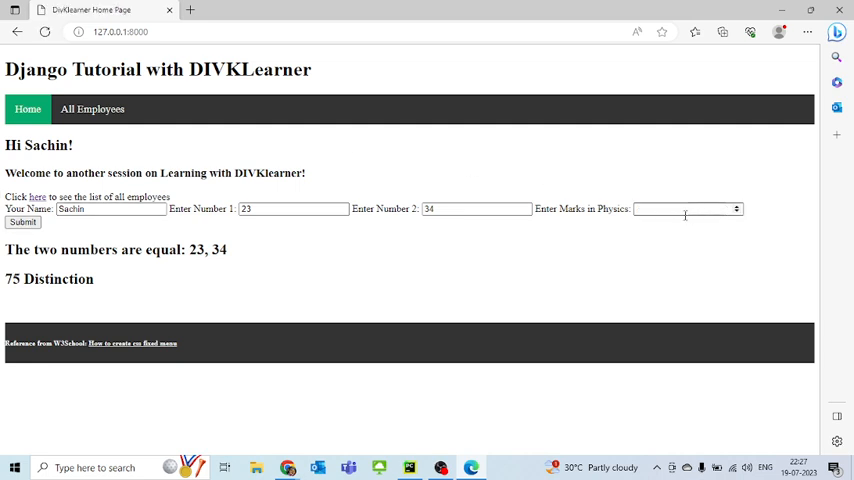
{"action": "type", "text": "60"}
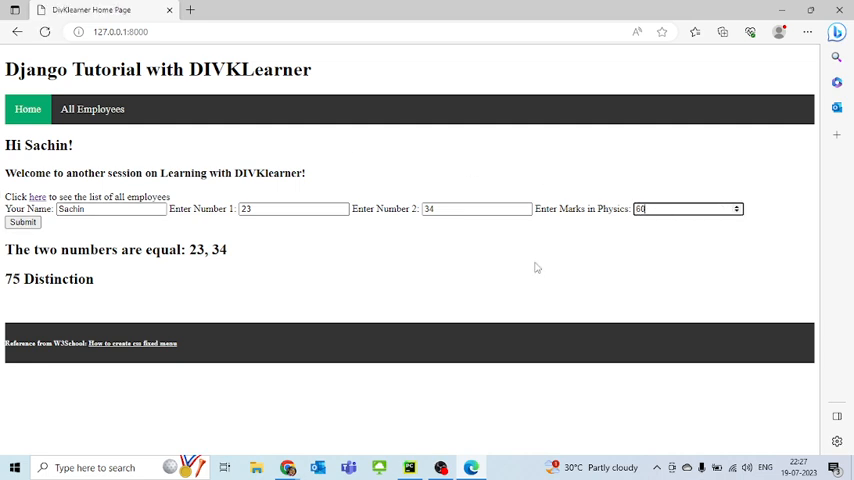
{"action": "left_click", "coordinate": [22, 222]}
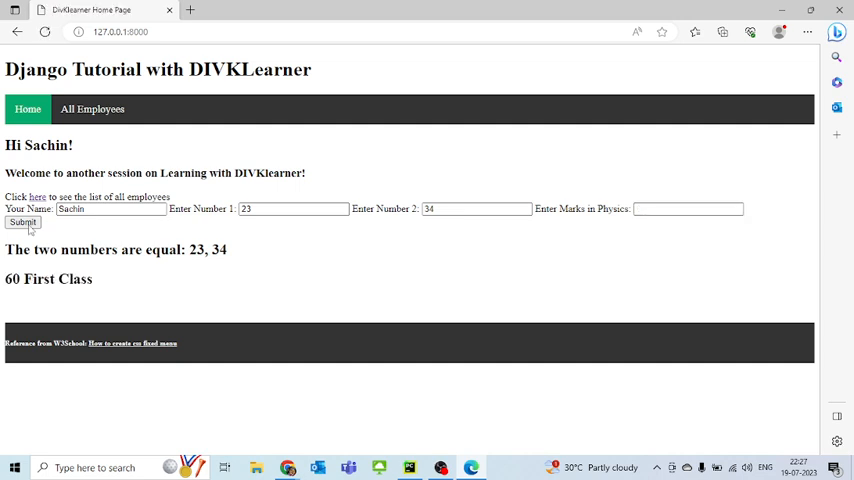
Step: Submit physics marks 59, 33, 34, 50 and 49, checking Second Class and Passed grades
{"action": "left_click", "coordinate": [688, 208]}
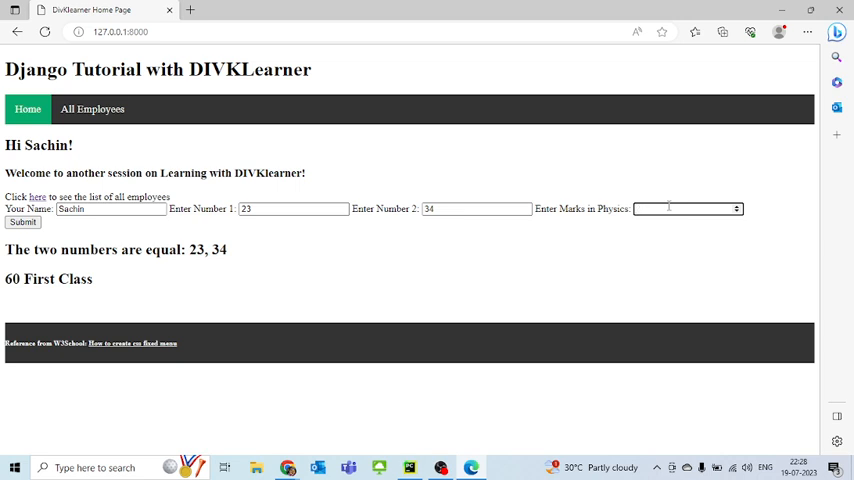
{"action": "type", "text": "59"}
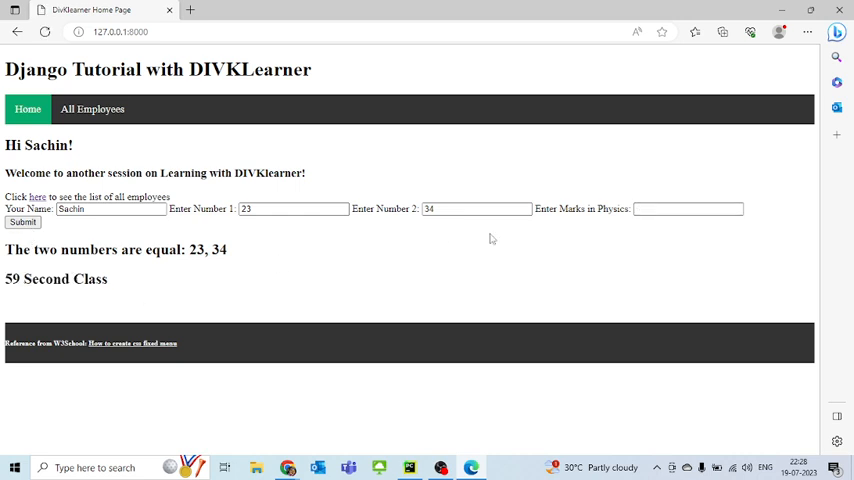
{"action": "left_click", "coordinate": [687, 208]}
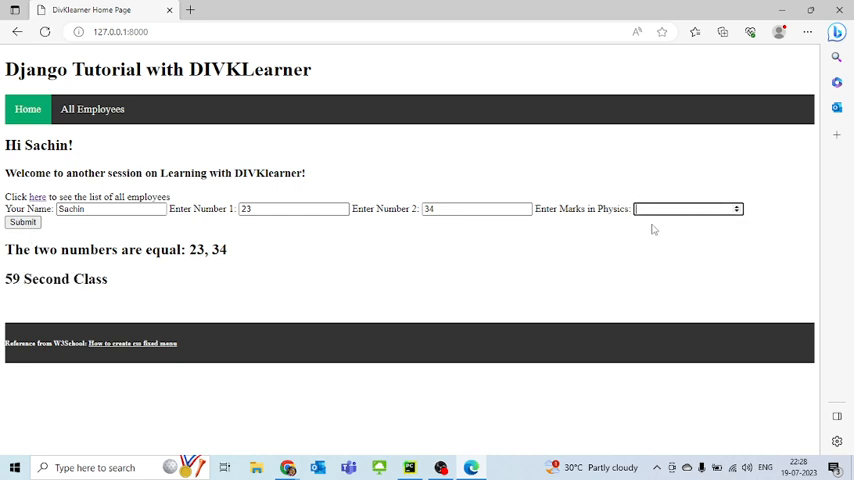
{"action": "type", "text": "33"}
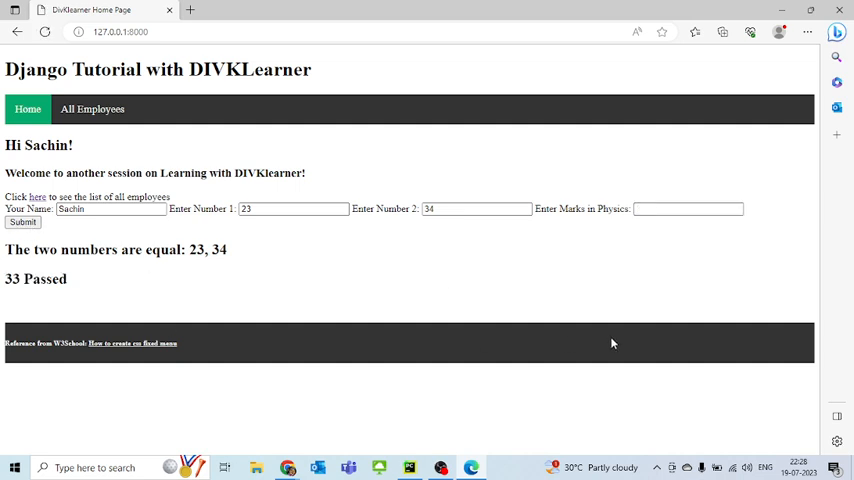
{"action": "left_click", "coordinate": [688, 208]}
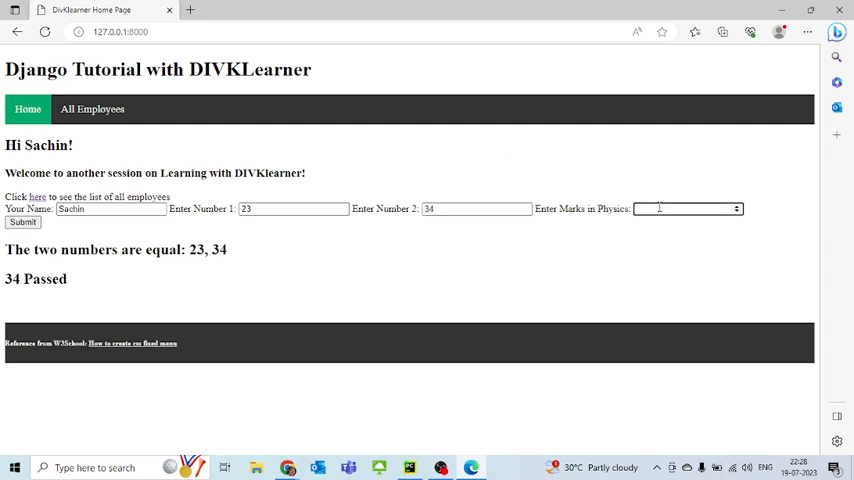
{"action": "type", "text": "50"}
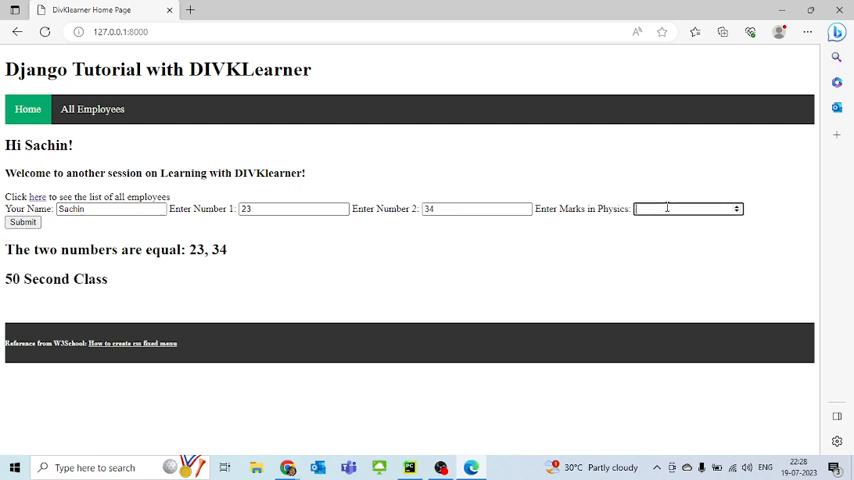
{"action": "type", "text": "49"}
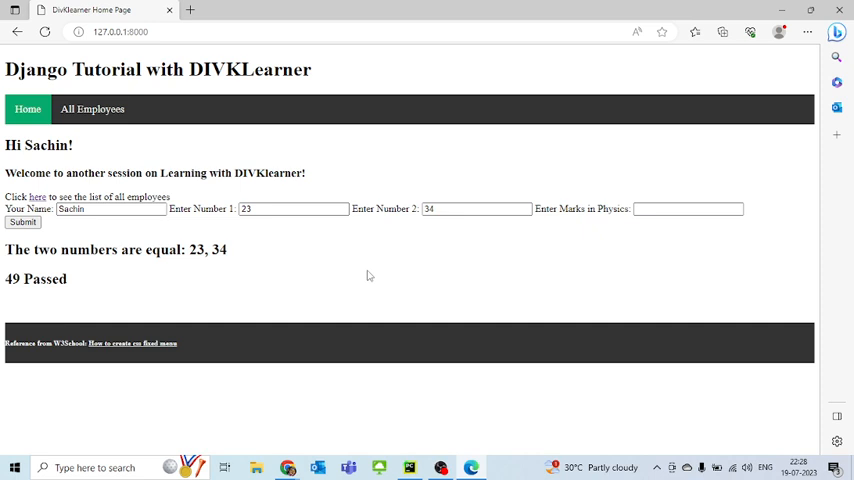
{"action": "mouse_move", "coordinate": [556, 211]}
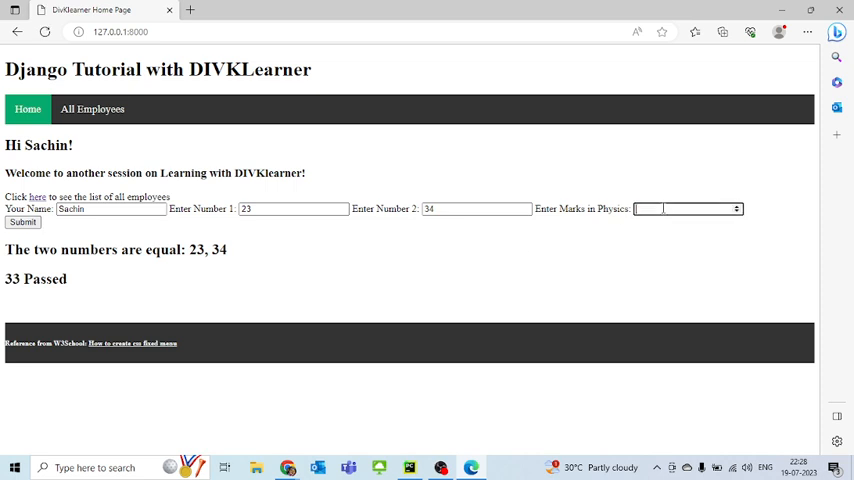
Step: Submit physics mark 32 to see Failed, then submit -1
{"action": "type", "text": "32"}
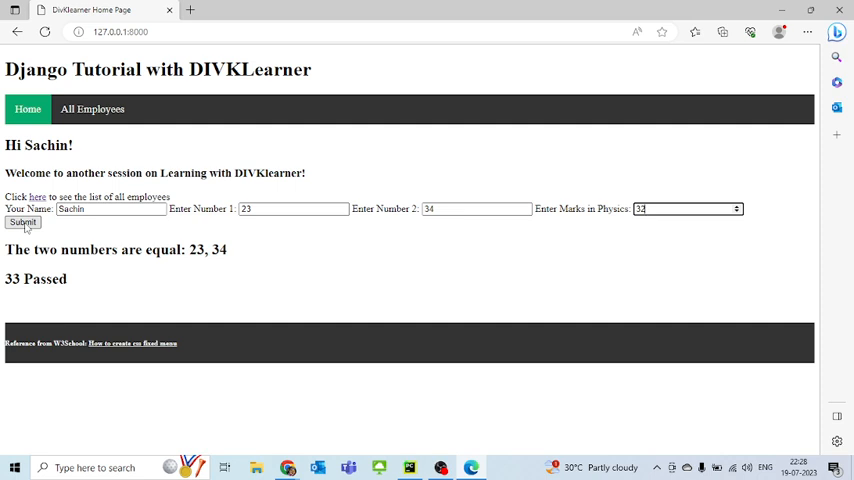
{"action": "left_click", "coordinate": [22, 222]}
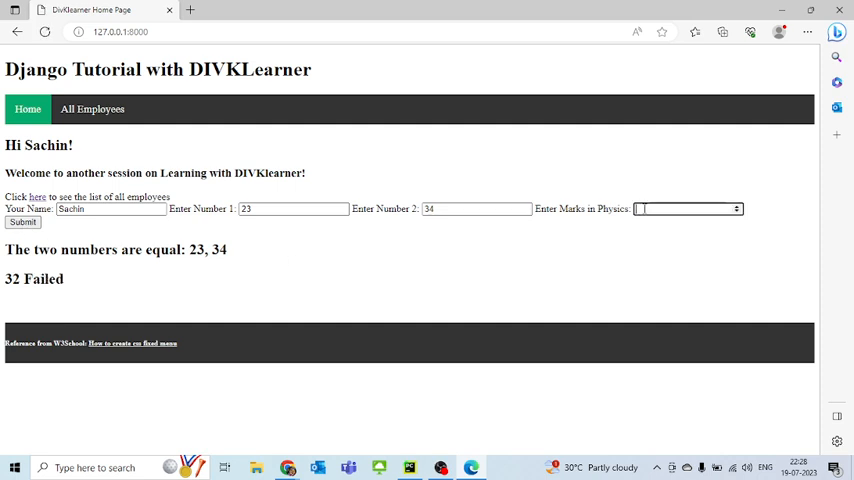
{"action": "type", "text": "-1"}
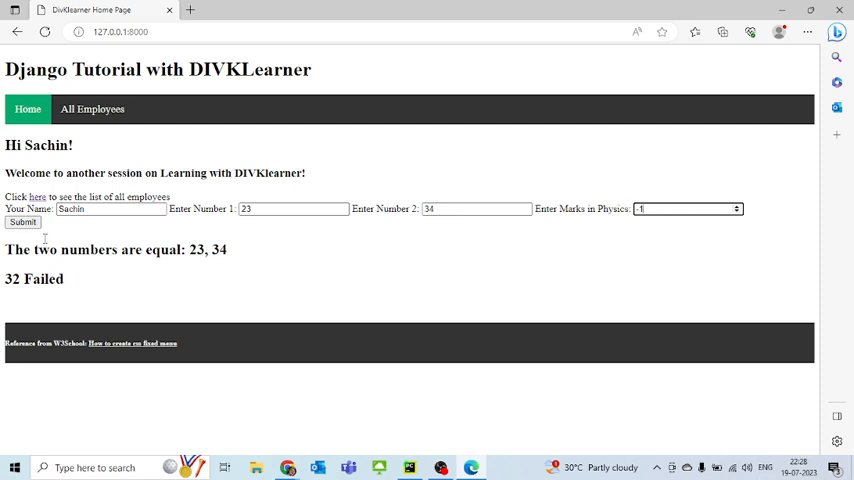
{"action": "left_click", "coordinate": [22, 222]}
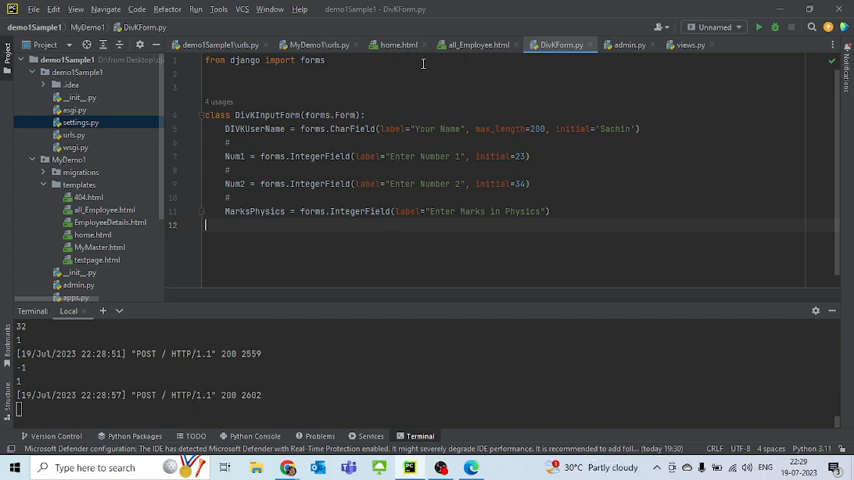
Step: Review home.html and views.py, then highlight the name field's initial value in DivKForm.py
{"action": "left_click", "coordinate": [398, 44]}
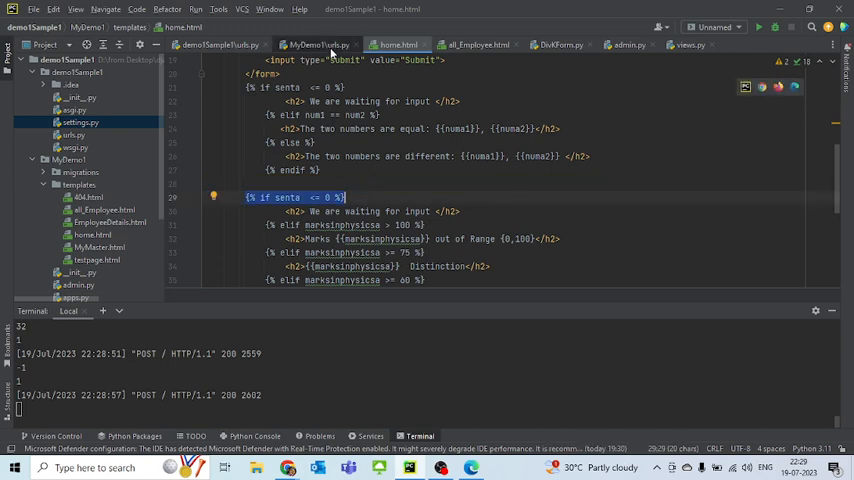
{"action": "left_click", "coordinate": [690, 44]}
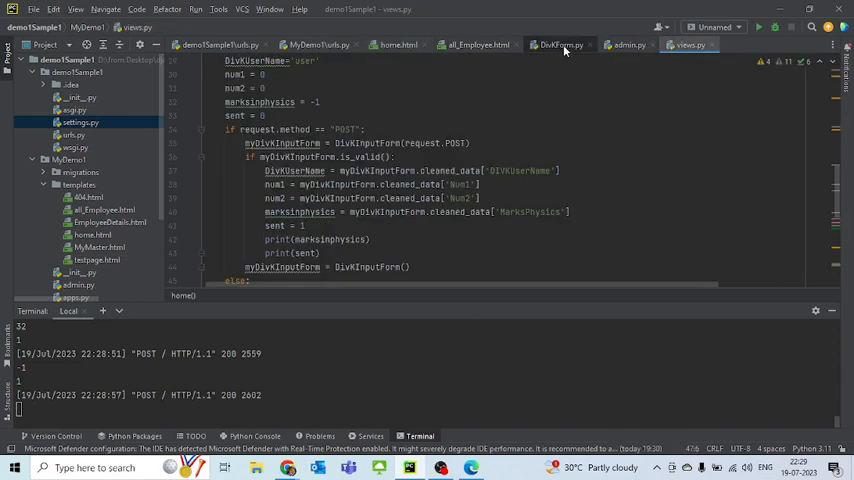
{"action": "left_click", "coordinate": [560, 44]}
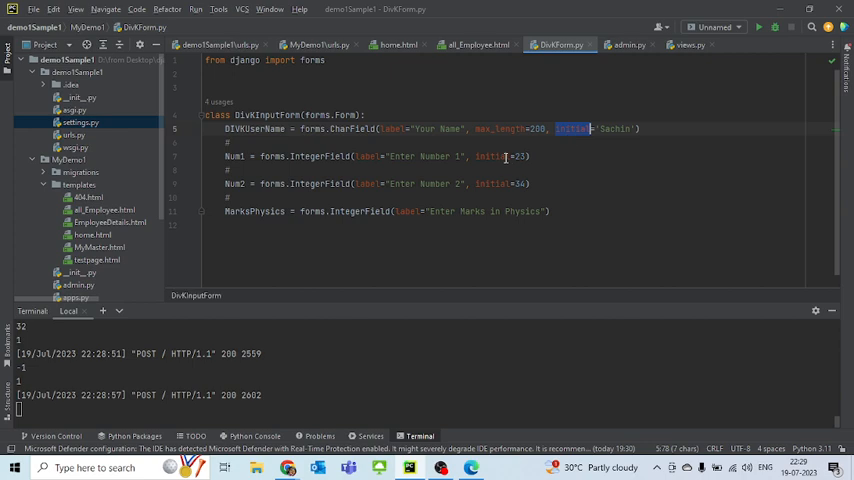
{"action": "double_click", "coordinate": [490, 183]}
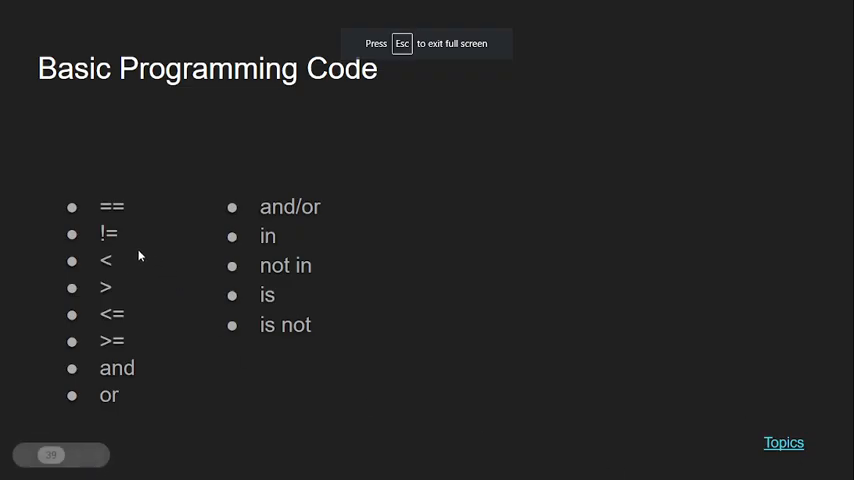
Step: Follow the Topics link to the Basic 1 and Basic 2 Topics slide
{"action": "left_click", "coordinate": [784, 442]}
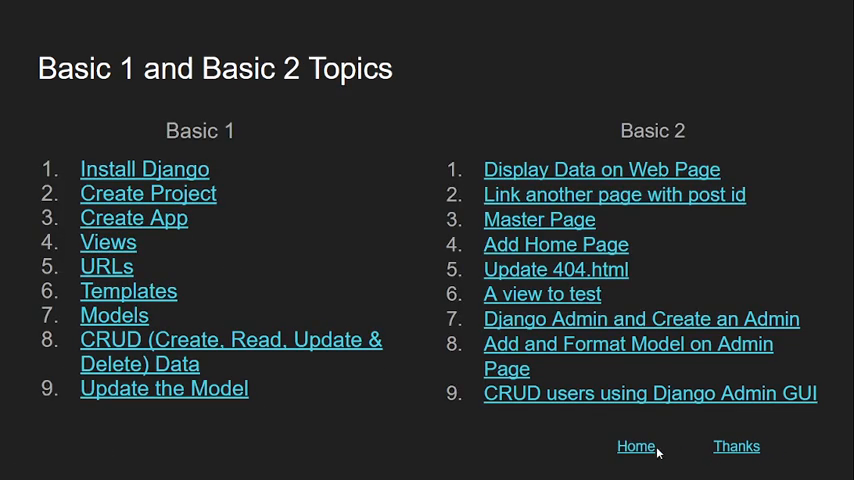